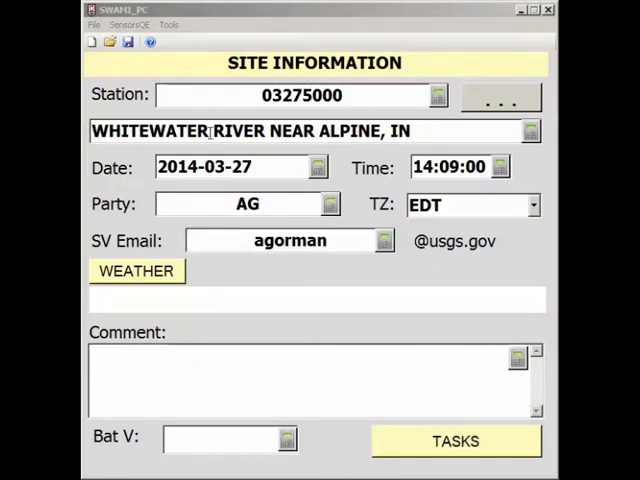
Step: Go from Site Information to the site visit task list via the TASKS button
click(456, 440)
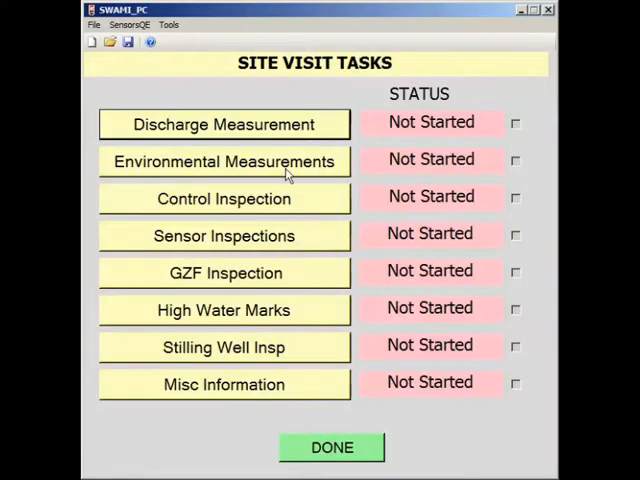
Step: Bring up the Environmental Measurements form and focus the Water Temp (C) field
click(224, 160)
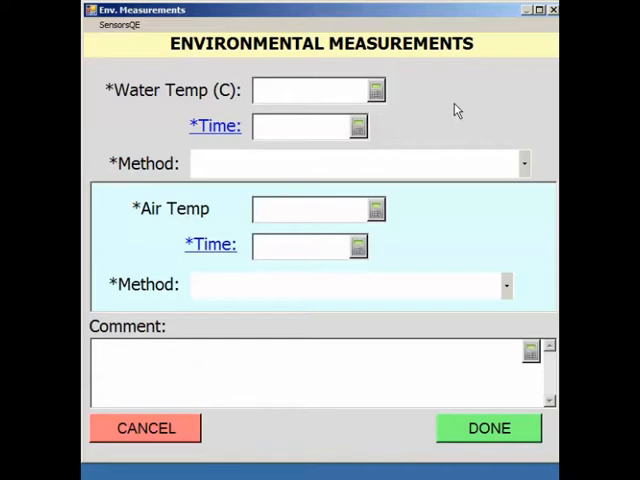
click(300, 90)
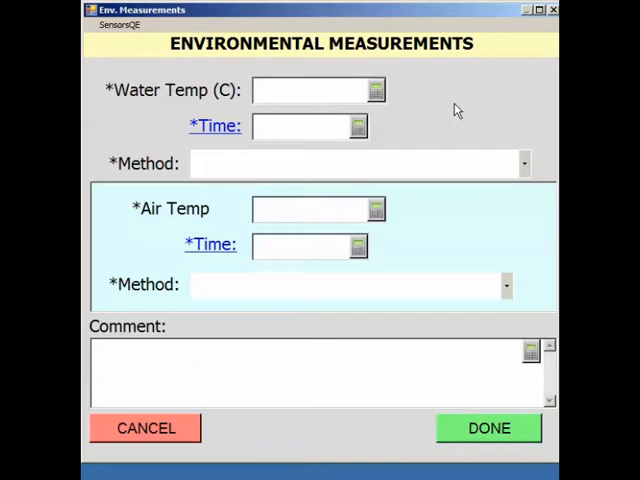
mouse_move(468, 86)
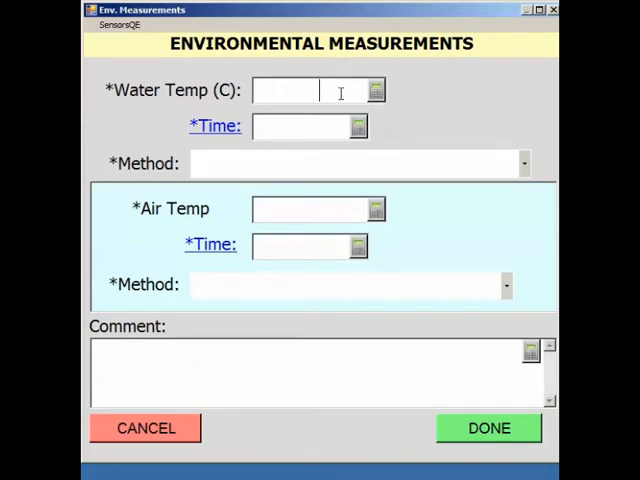
Step: Enter a water temperature of 30 °C and fill its reading time of 14:15:00
text(3)
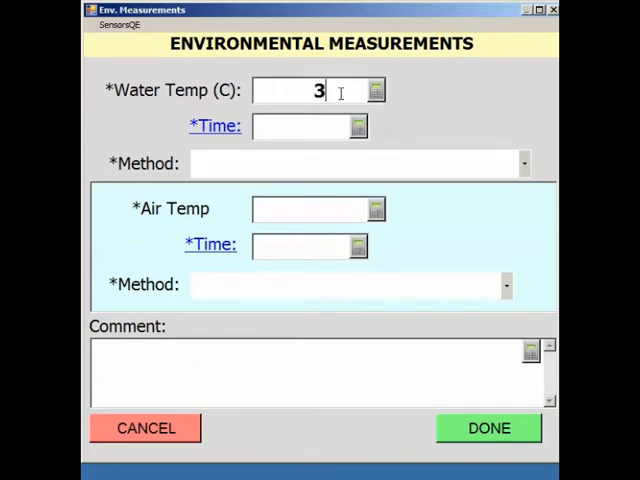
text(0)
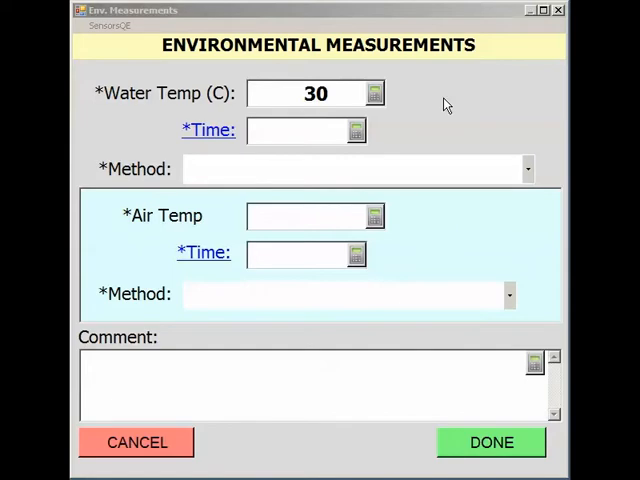
click(356, 130)
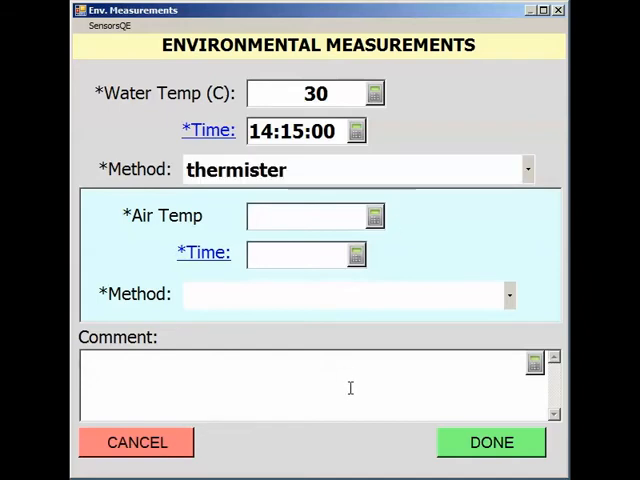
Step: Add the meter comment 'YSI 1234' and save the measurements with DONE
text(YSI 1234)
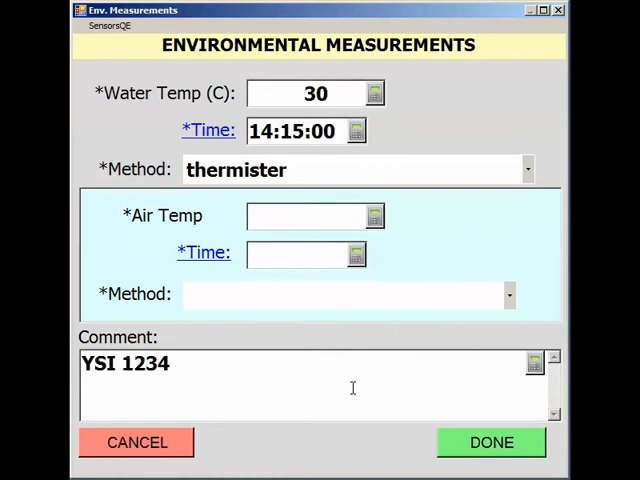
click(492, 442)
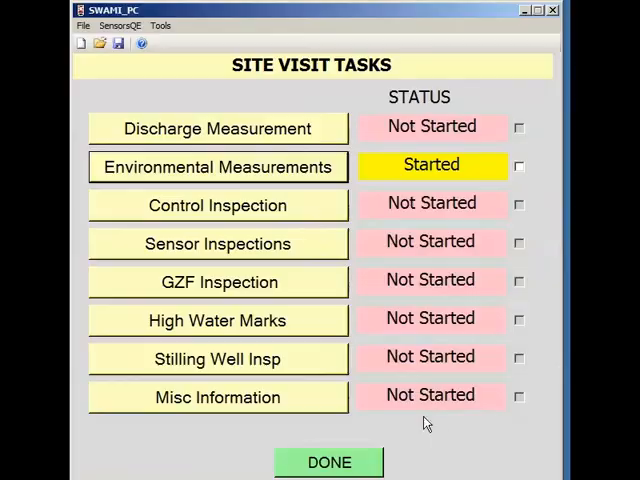